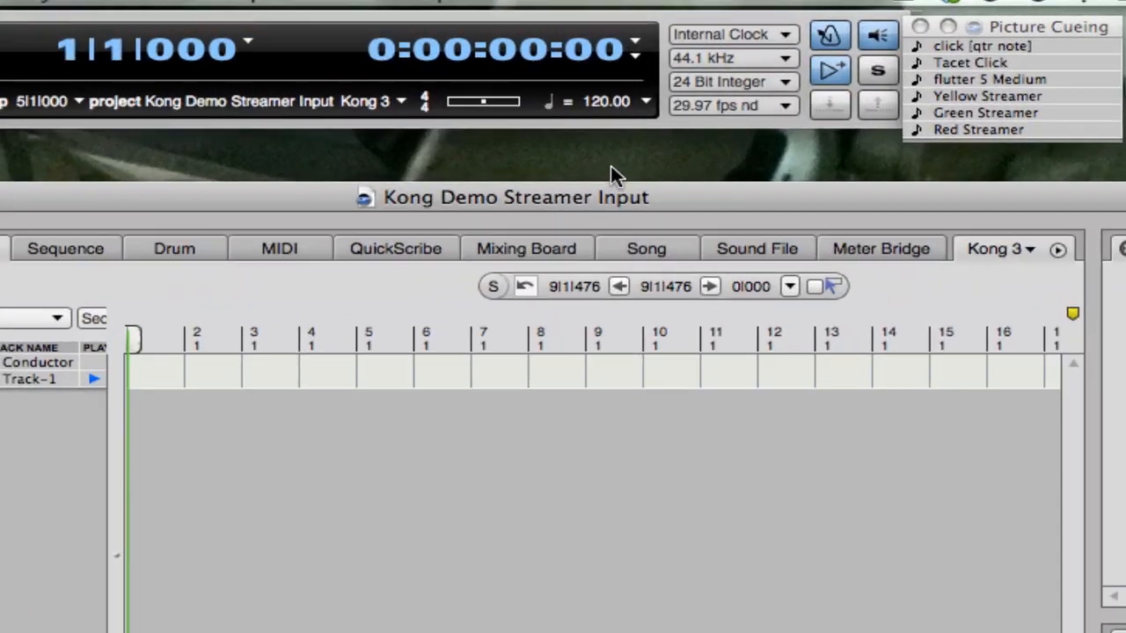
Step: Switch the Control Panel tempo source from Tempo slider to Conductor track
left_click(721, 106)
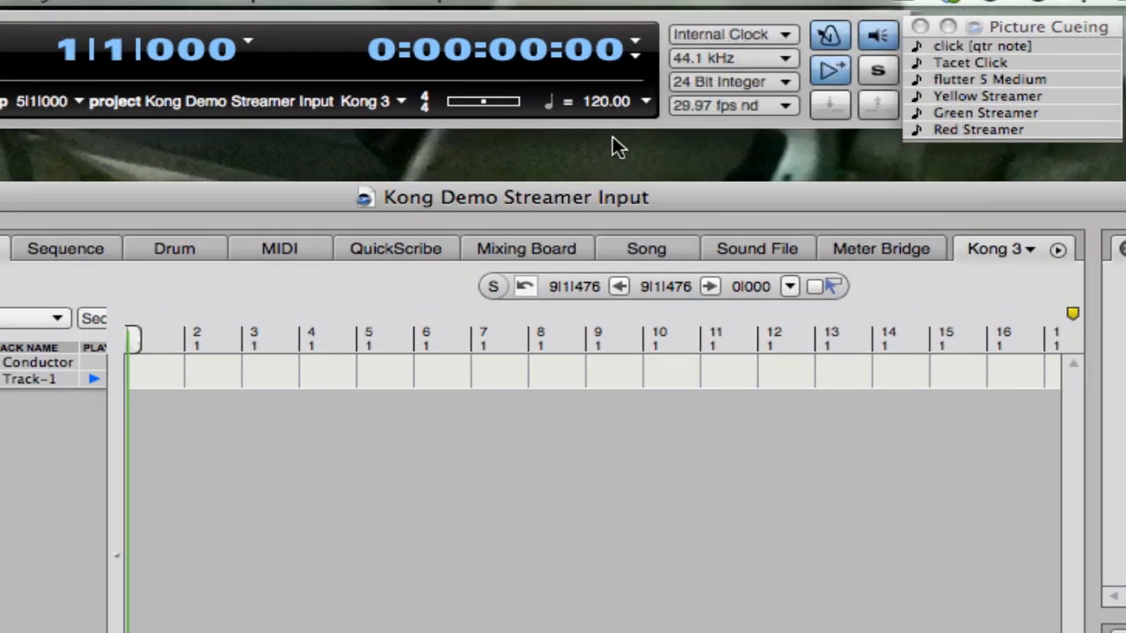
left_click(644, 100)
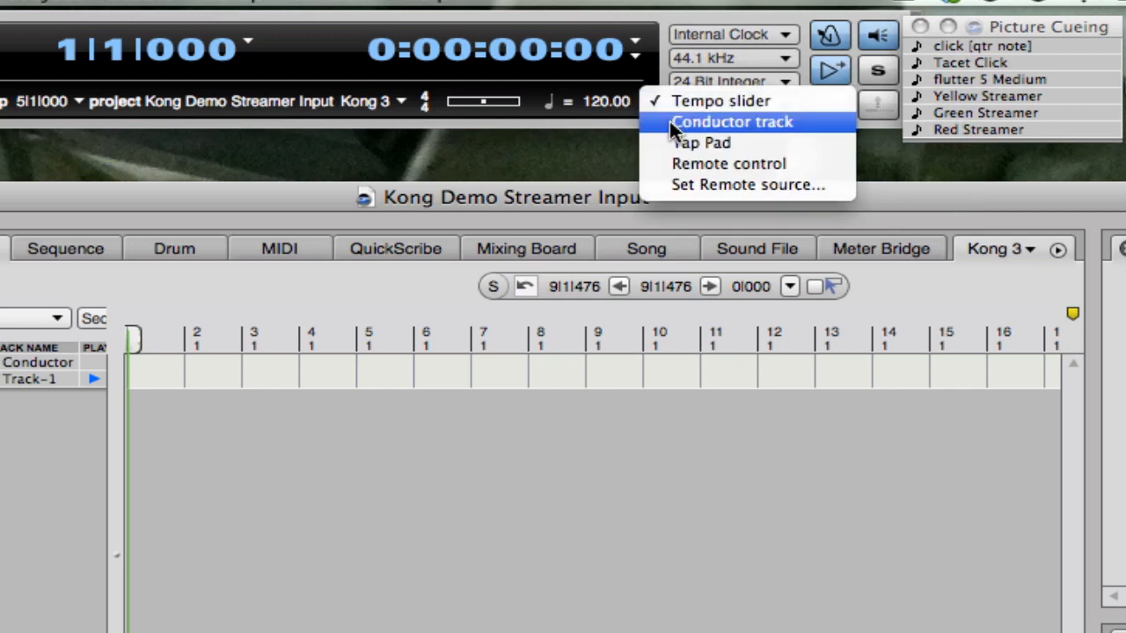
left_click(732, 121)
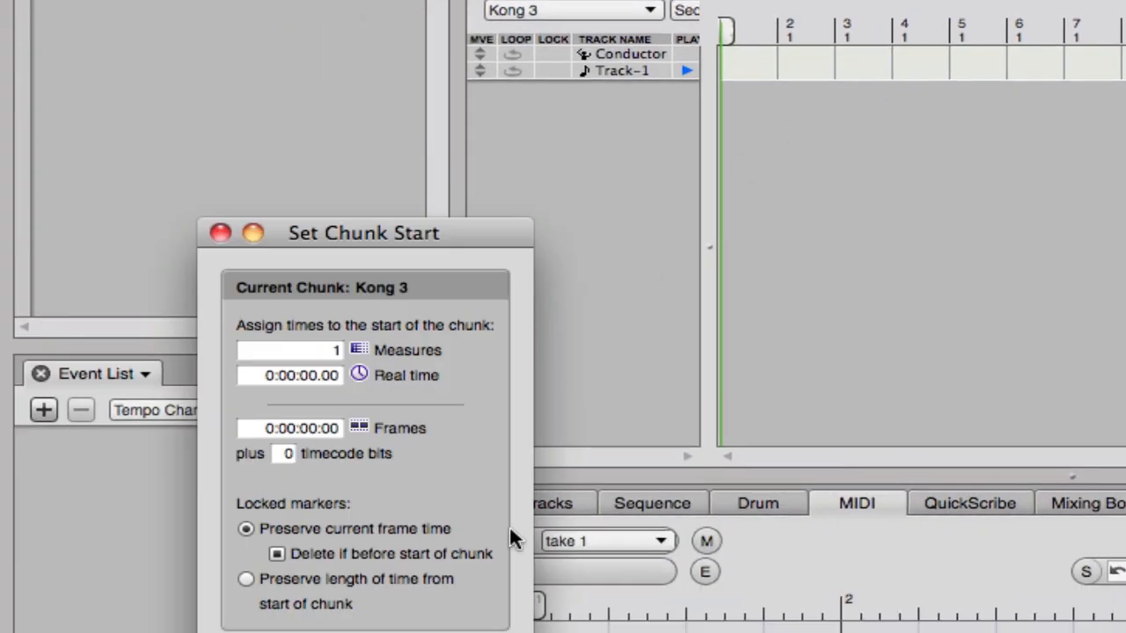
Step: Enter 1:00:04:00 as the Kong 3 chunk's start frame time in Set Chunk Start
left_click(267, 429)
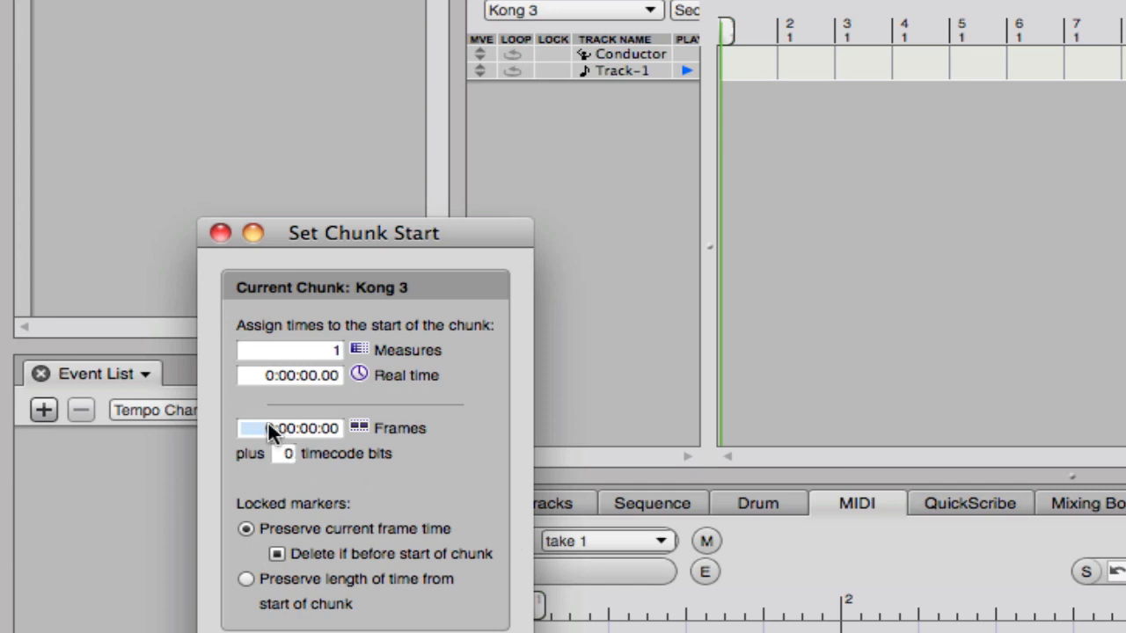
left_click(255, 429)
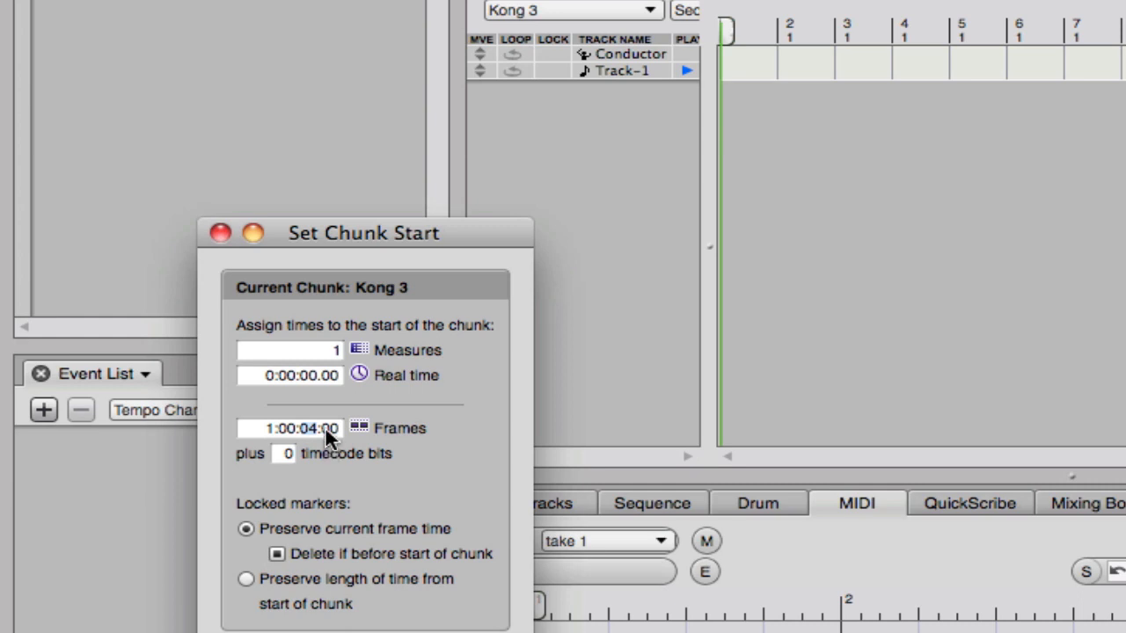
mouse_move(325, 387)
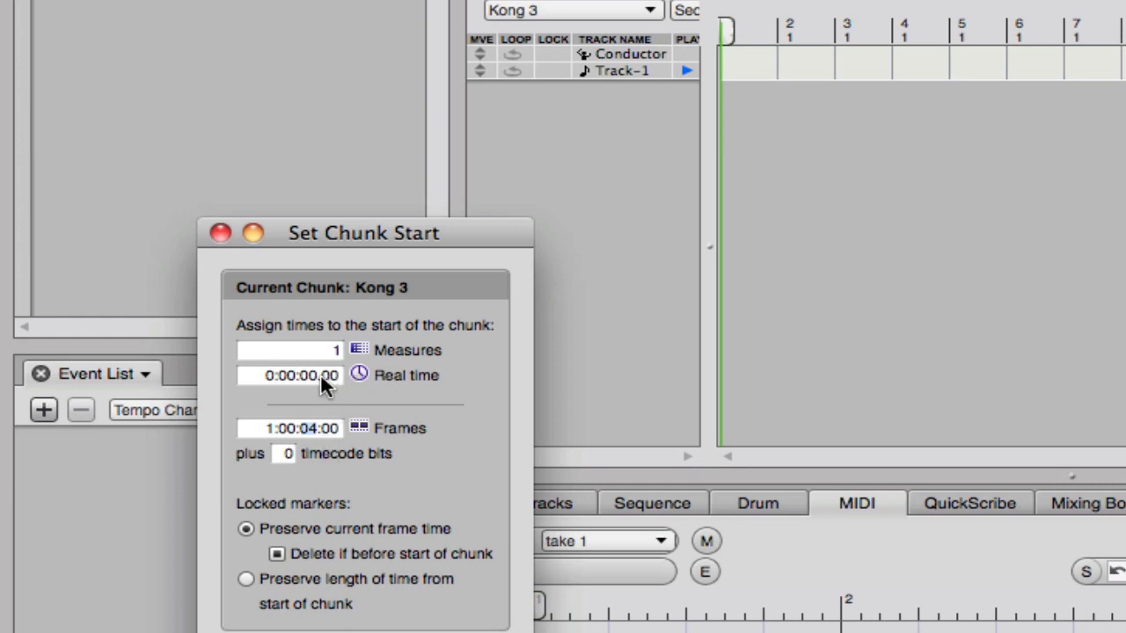
mouse_move(326, 364)
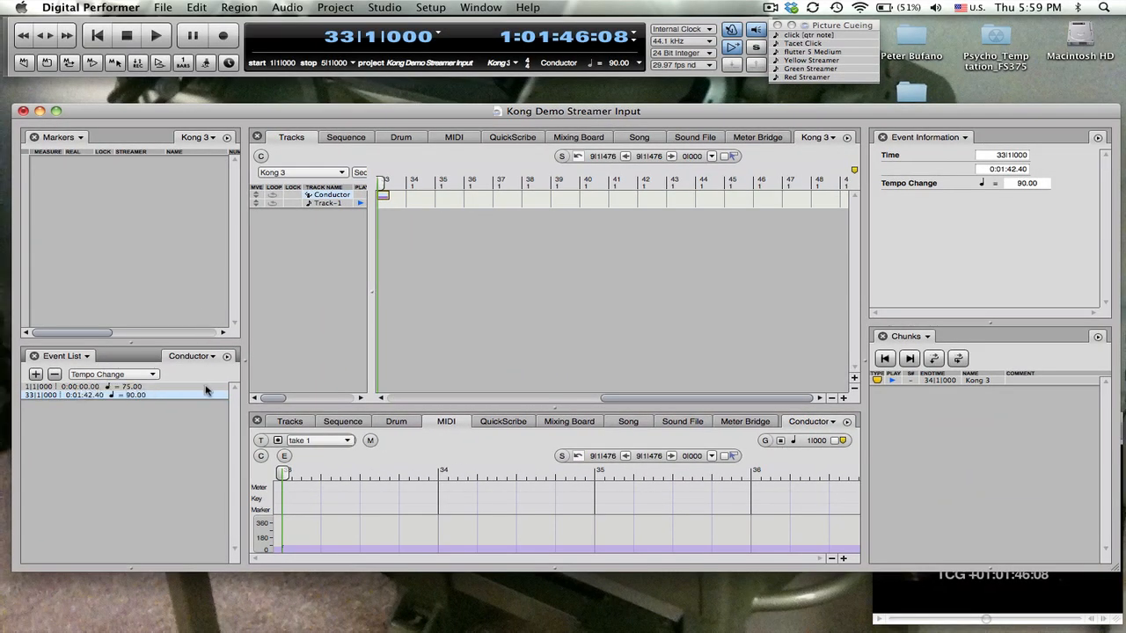
Step: Insert a 3/4 Meter Change with quarter-note click at 1|1|000 in the Event List
left_click(96, 35)
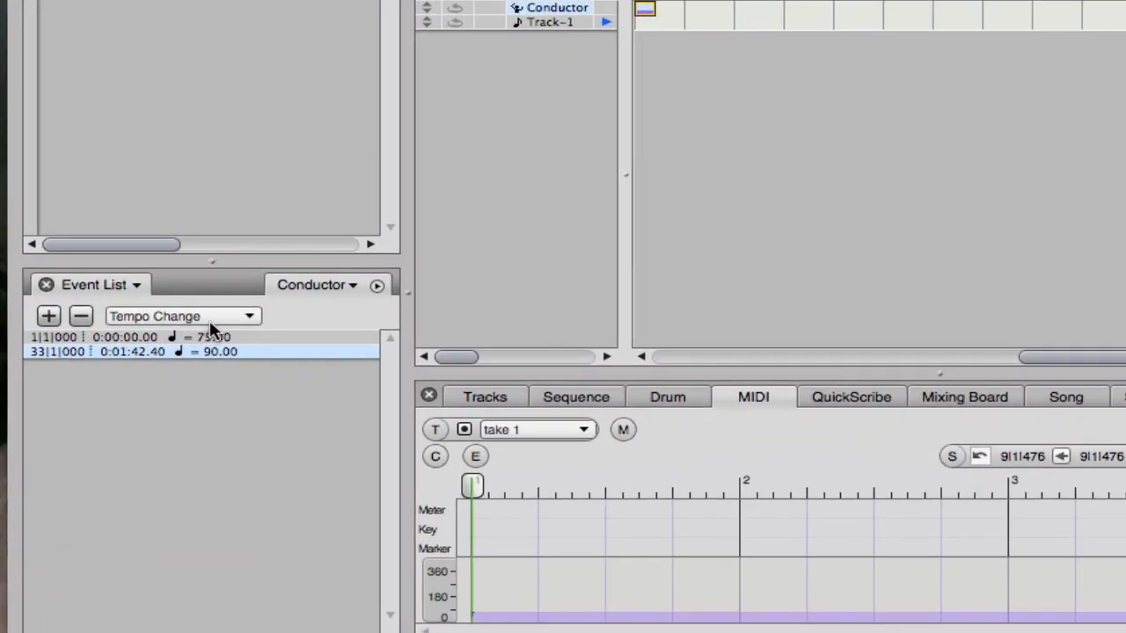
left_click(183, 316)
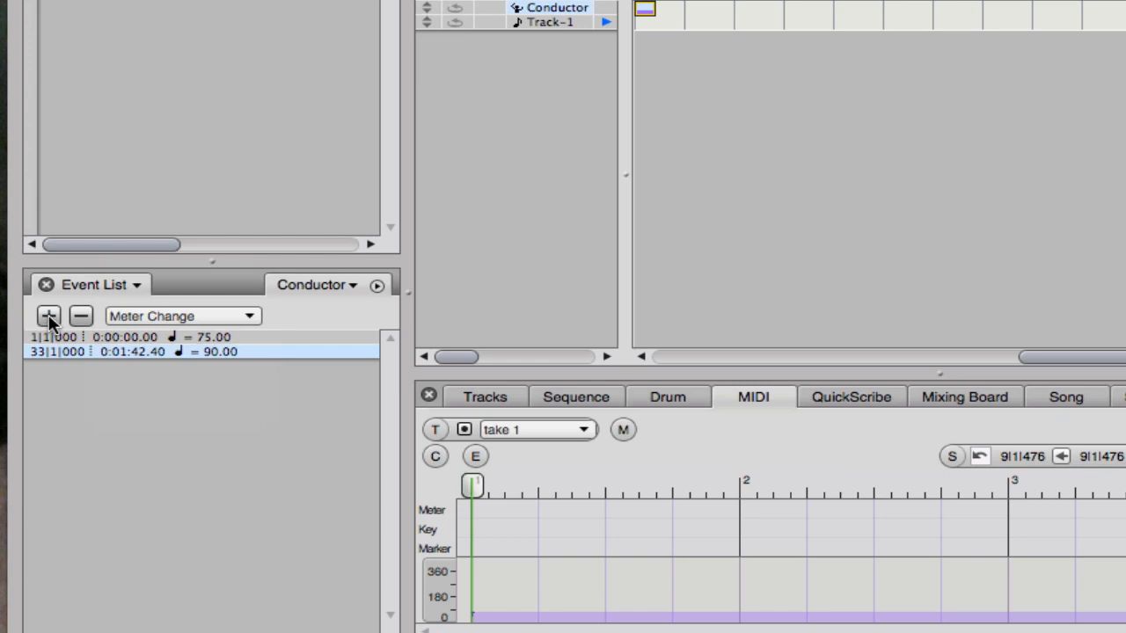
left_click(49, 317)
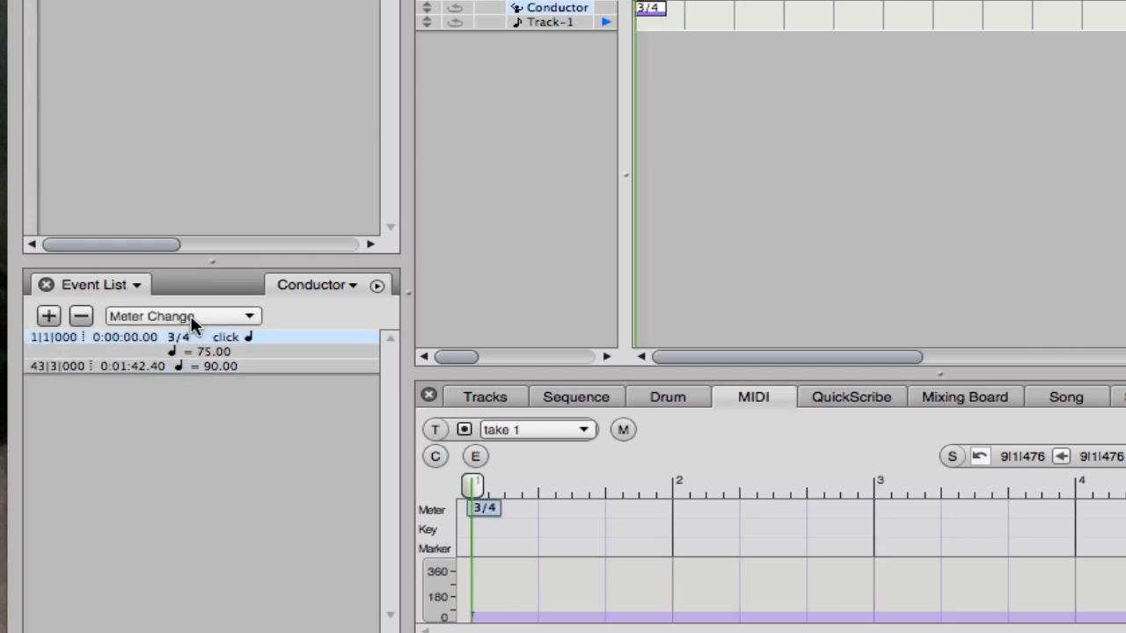
mouse_move(232, 422)
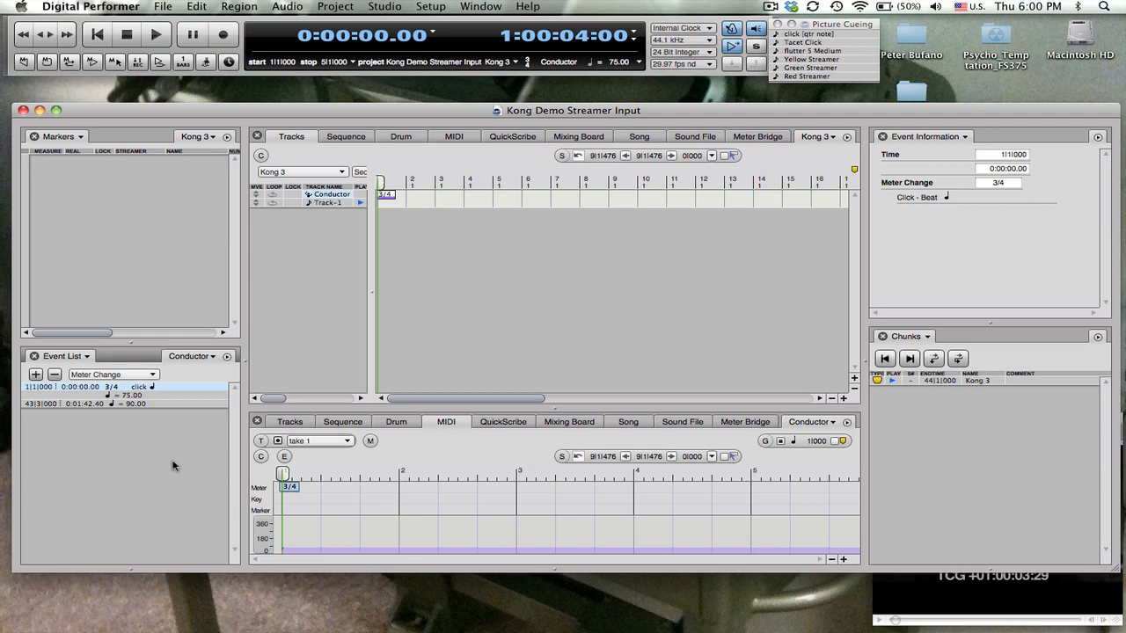
mouse_move(176, 466)
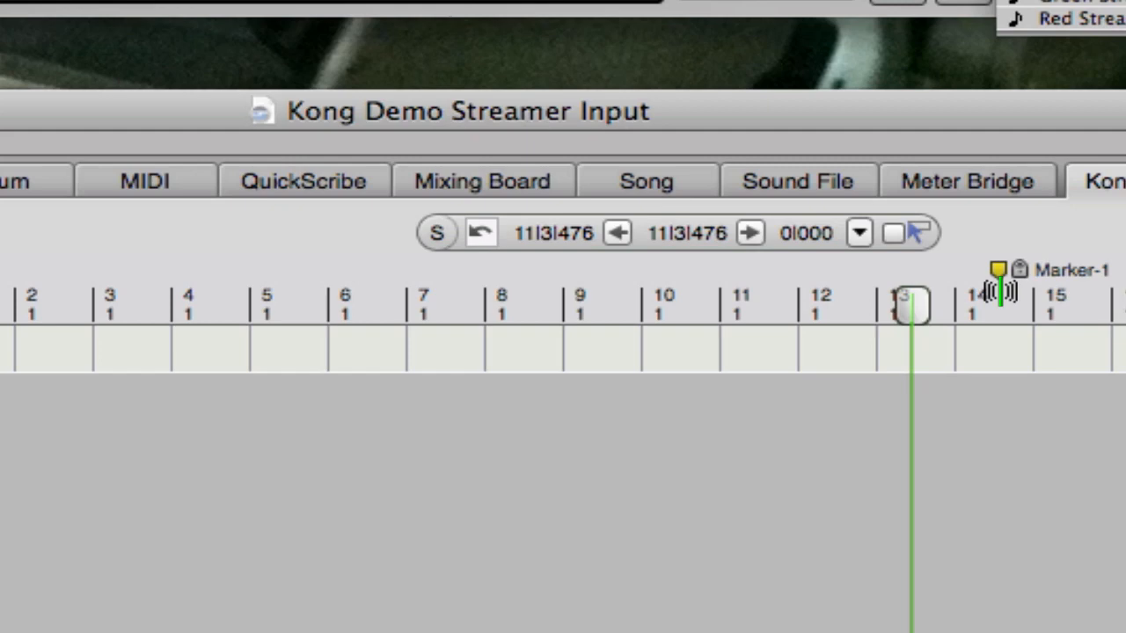
mouse_move(1006, 295)
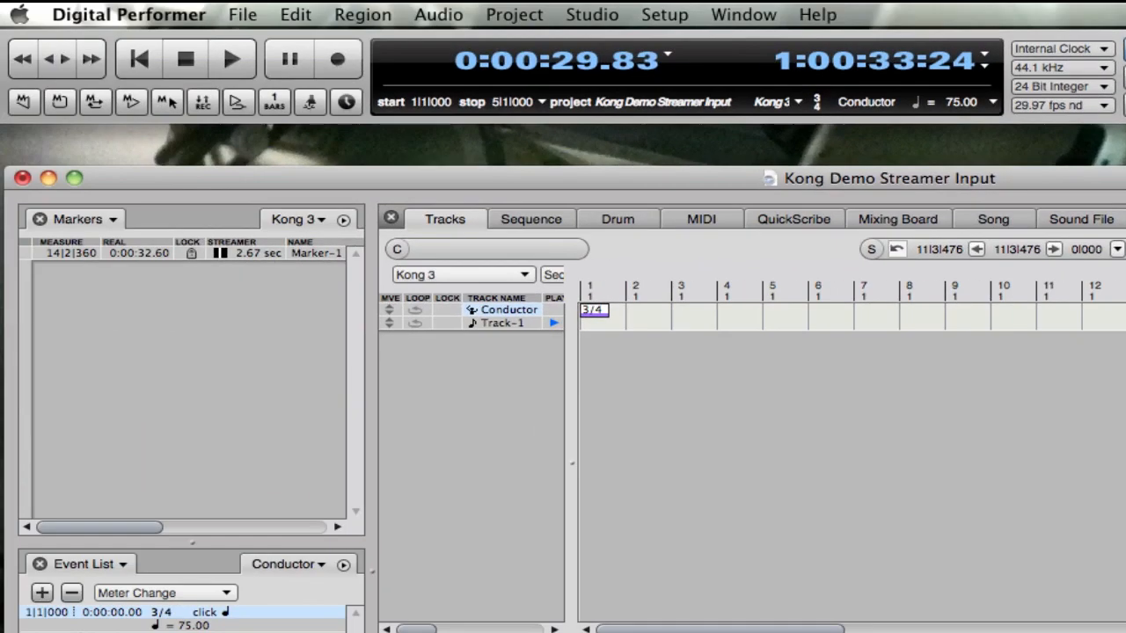
Step: Create locked streamer marker Marker-2 at 0:00:57.06 in the Markers window
left_click(562, 60)
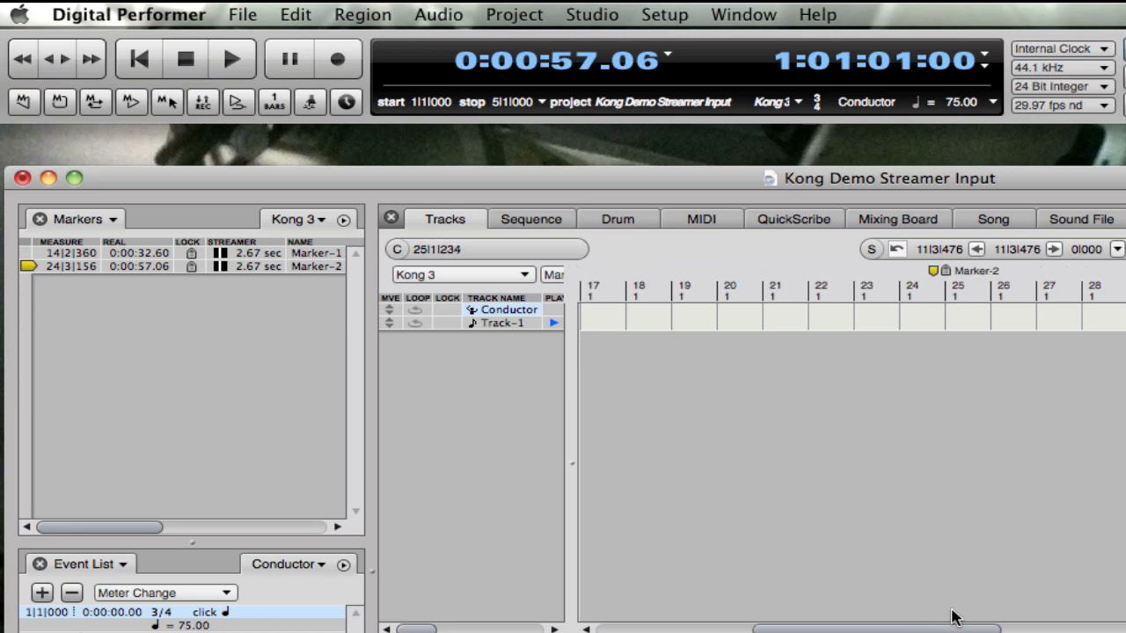
left_click(934, 290)
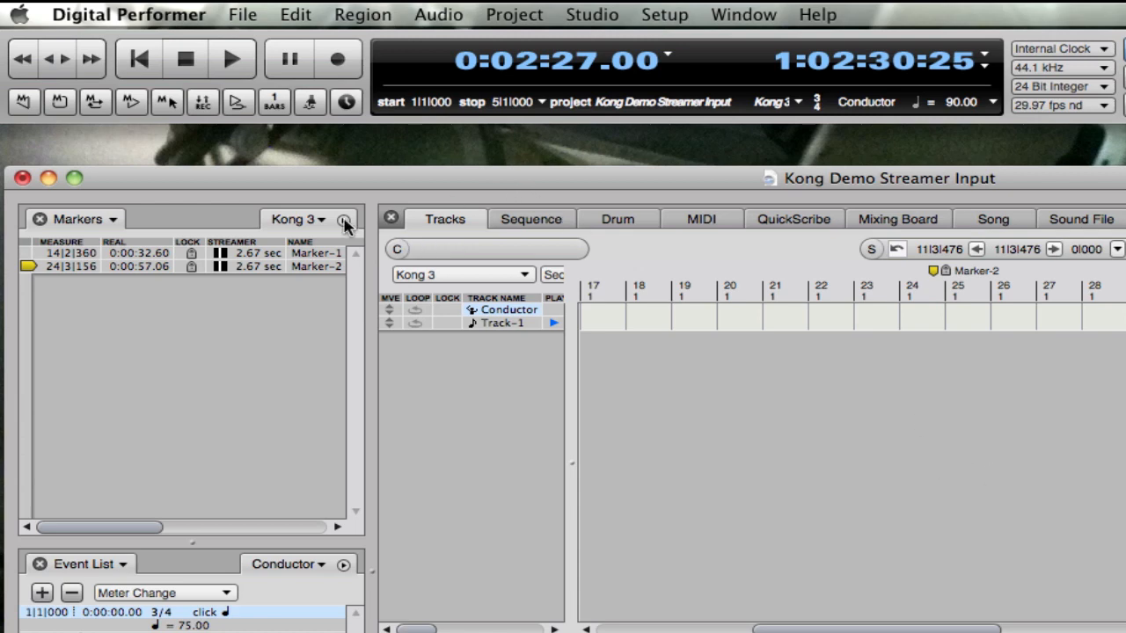
Step: Create marker 'MX Out' at 0:02:27.00 with a red streamer via New Marker with Options
left_click(343, 218)
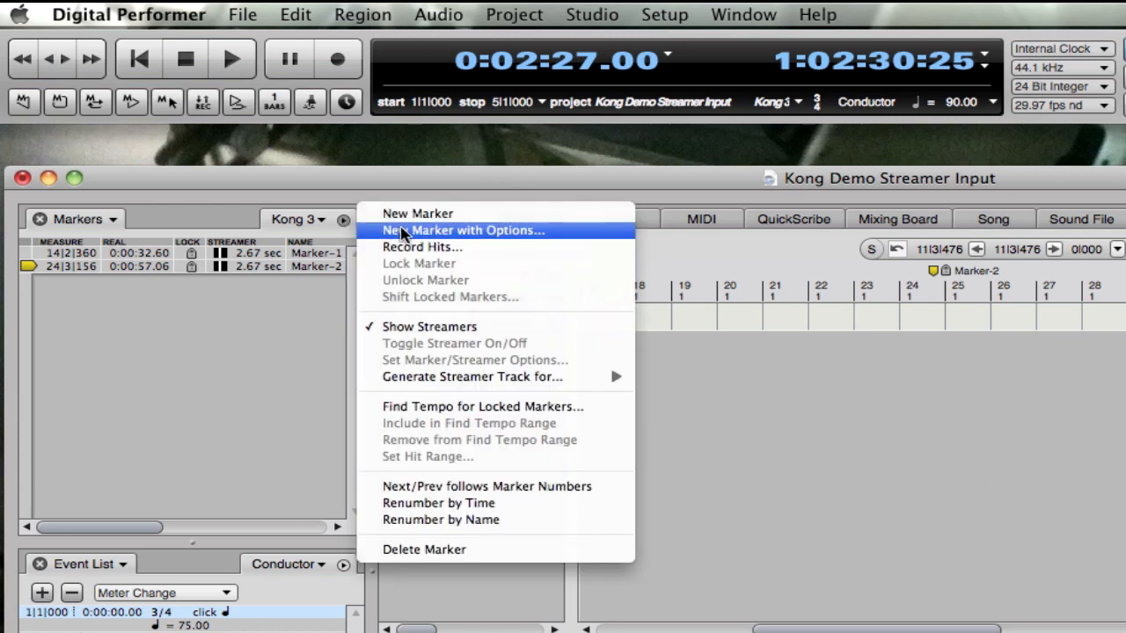
left_click(463, 229)
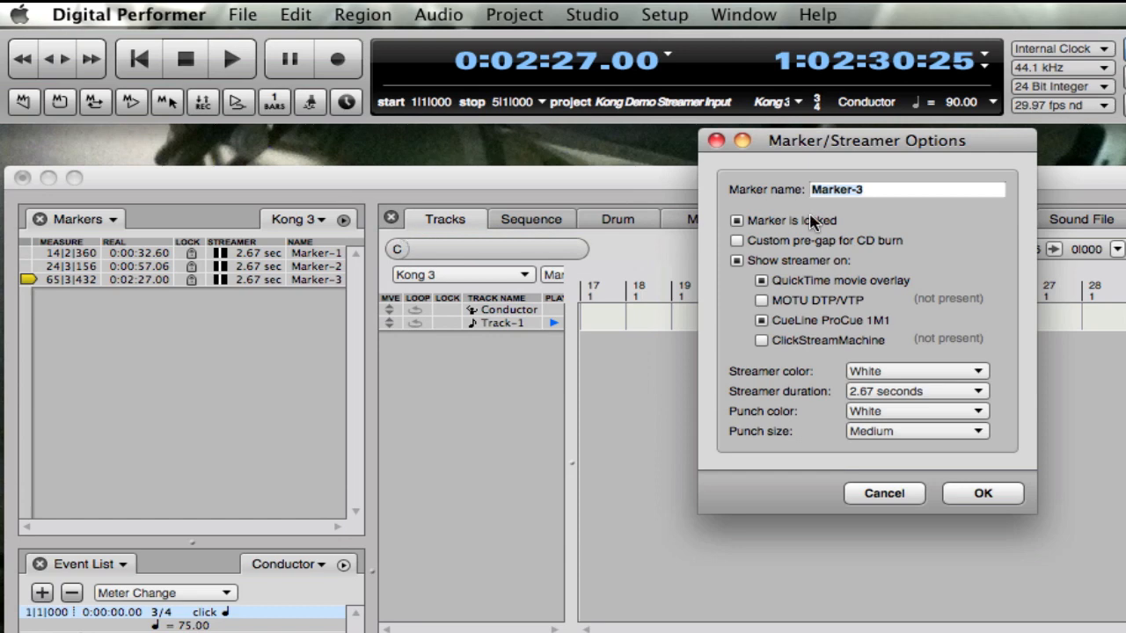
type("MX Out")
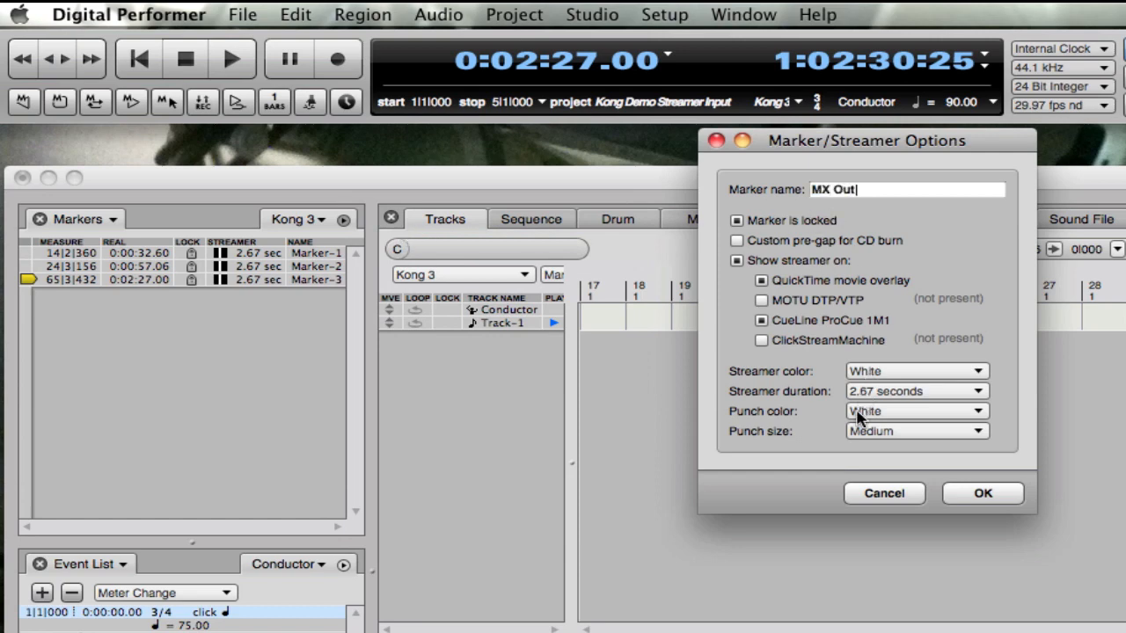
left_click(914, 369)
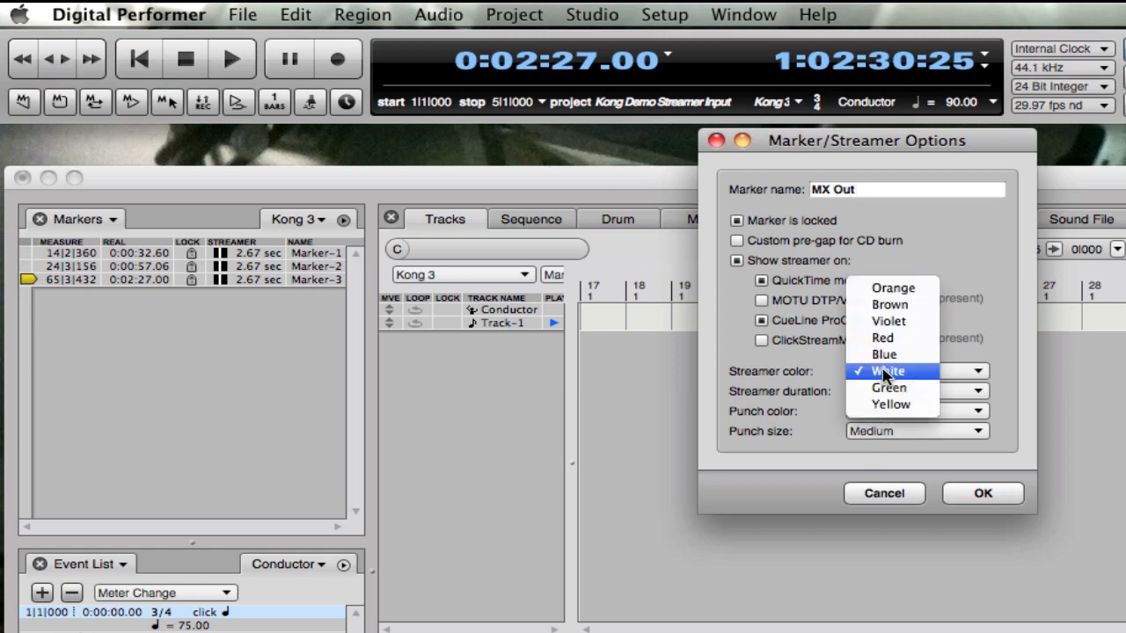
mouse_move(886, 320)
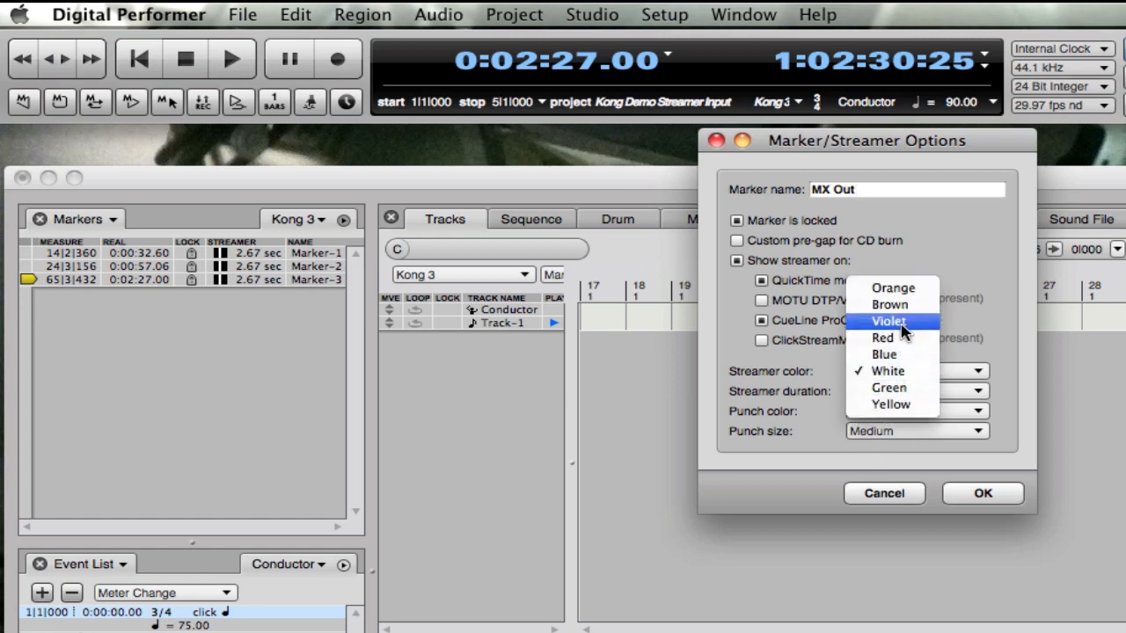
left_click(883, 338)
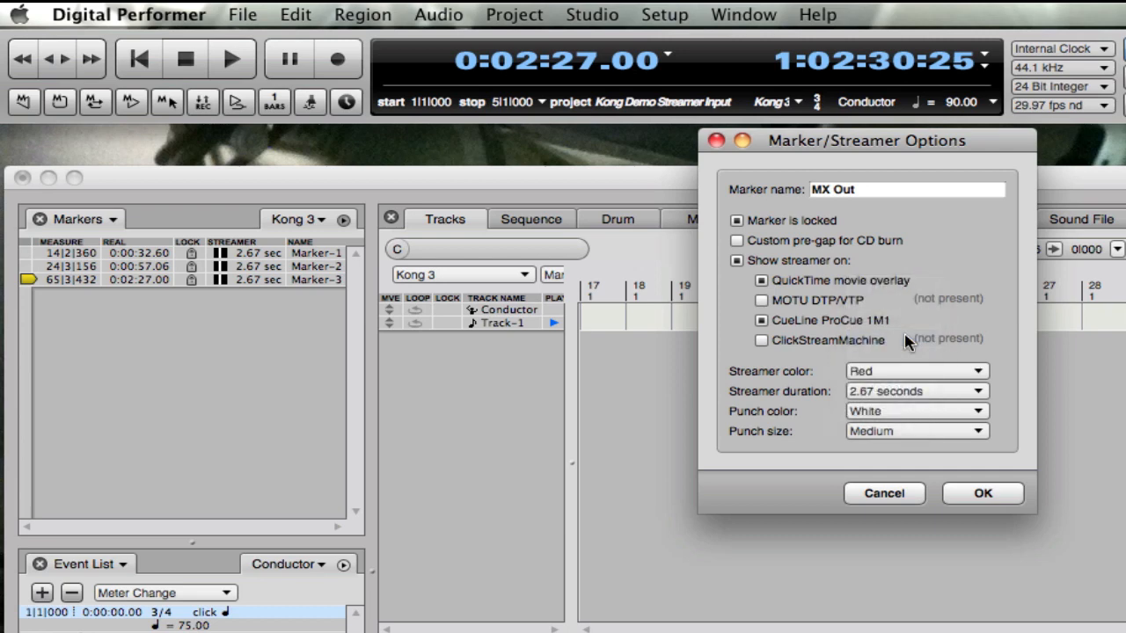
left_click(981, 493)
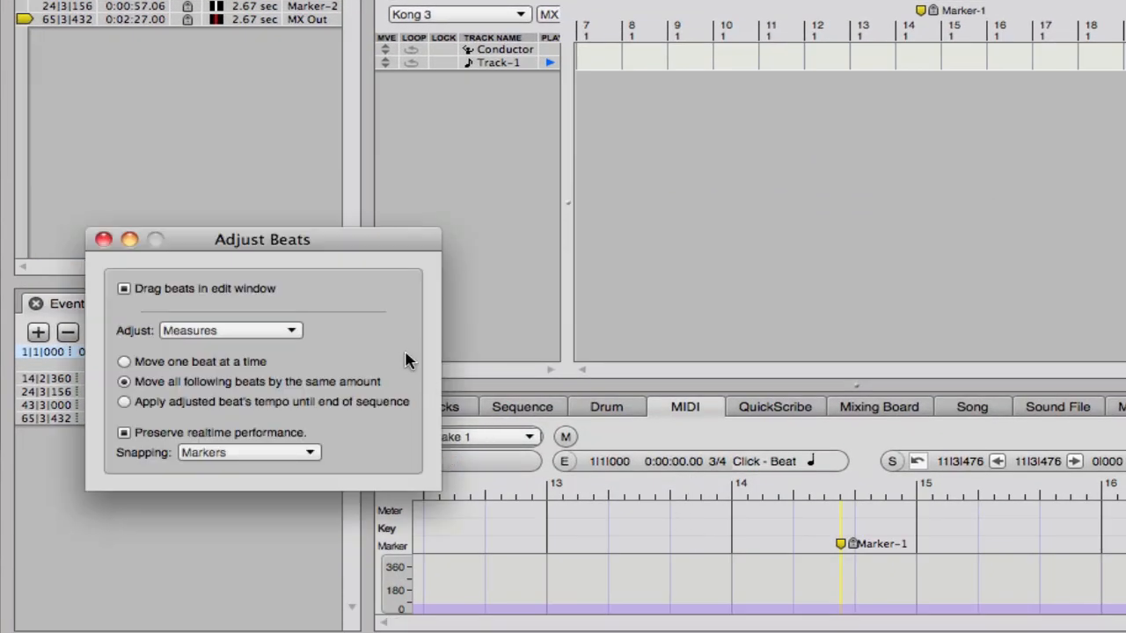
mouse_move(222, 364)
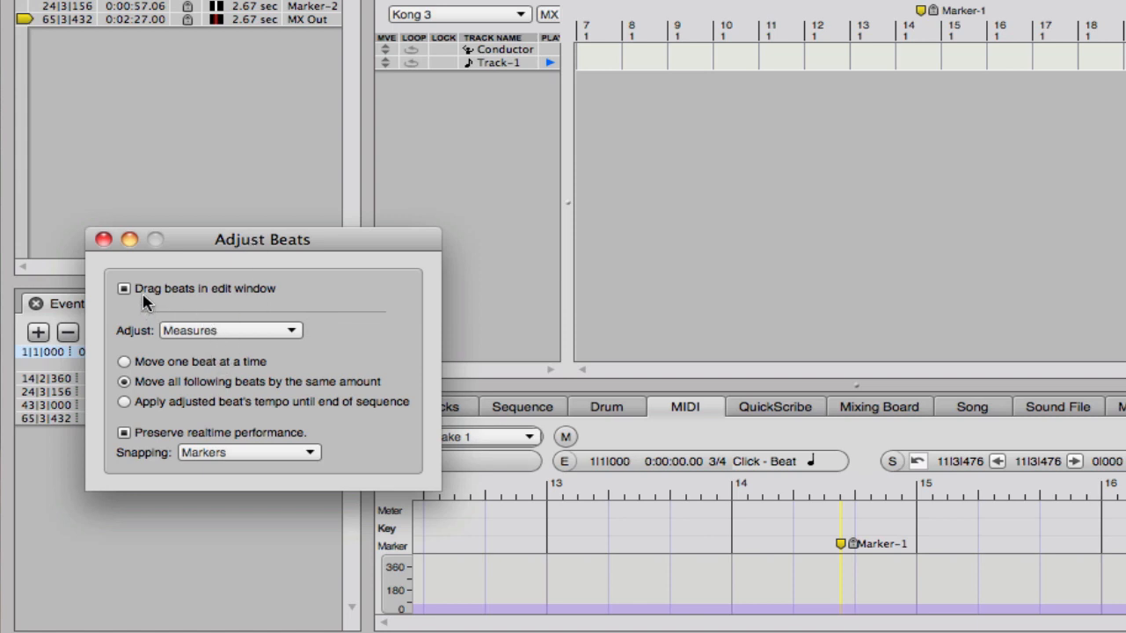
mouse_move(183, 320)
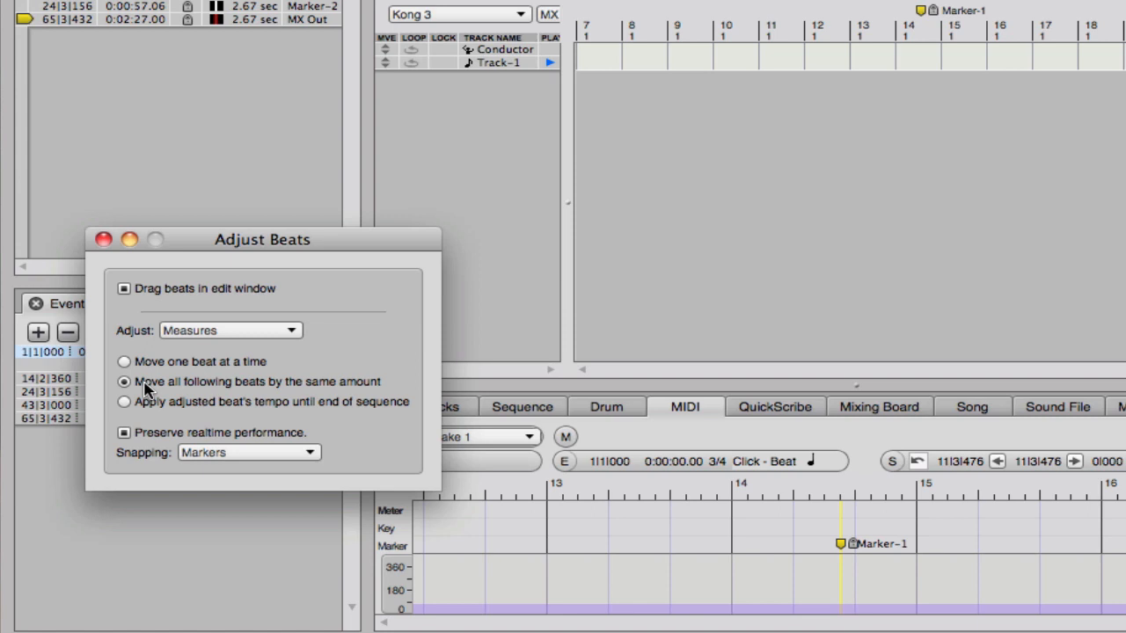
mouse_move(157, 391)
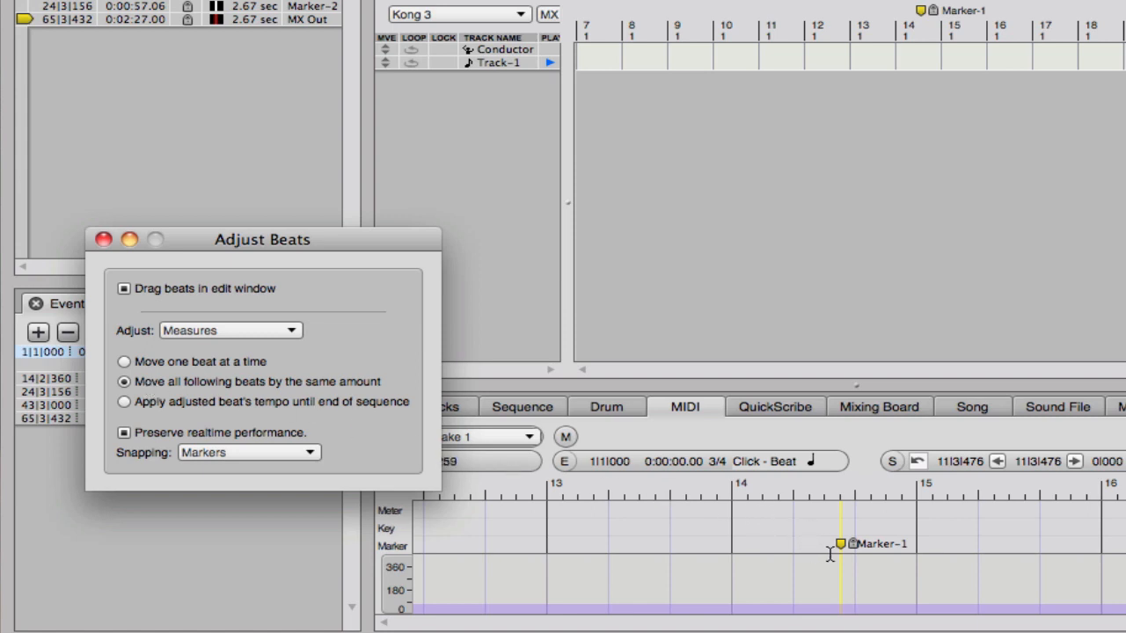
mouse_move(778, 521)
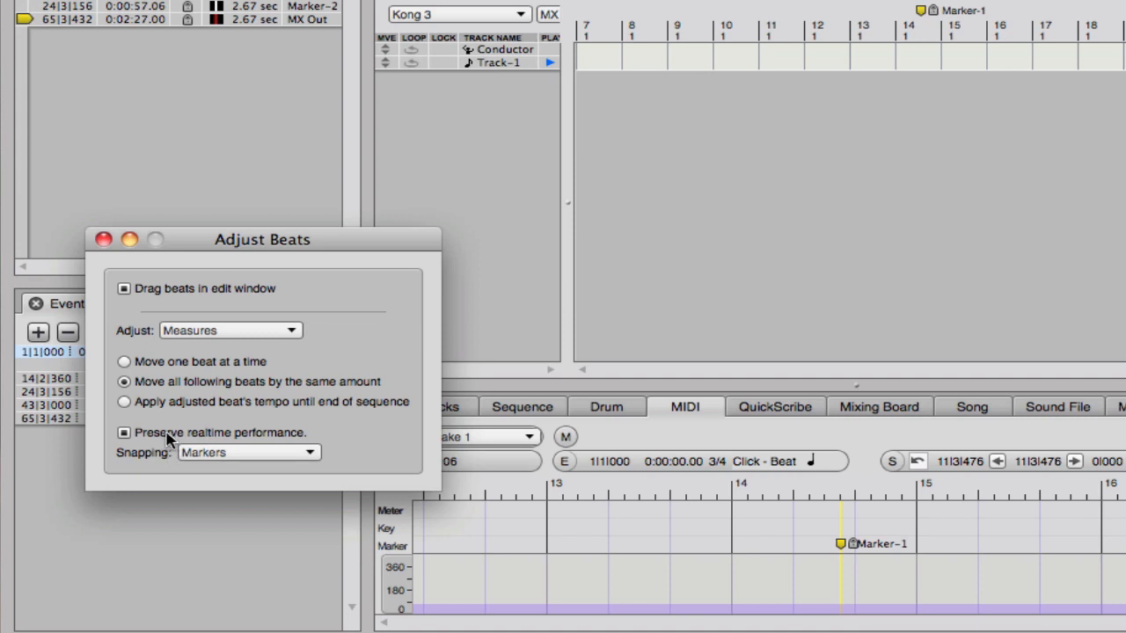
mouse_move(169, 451)
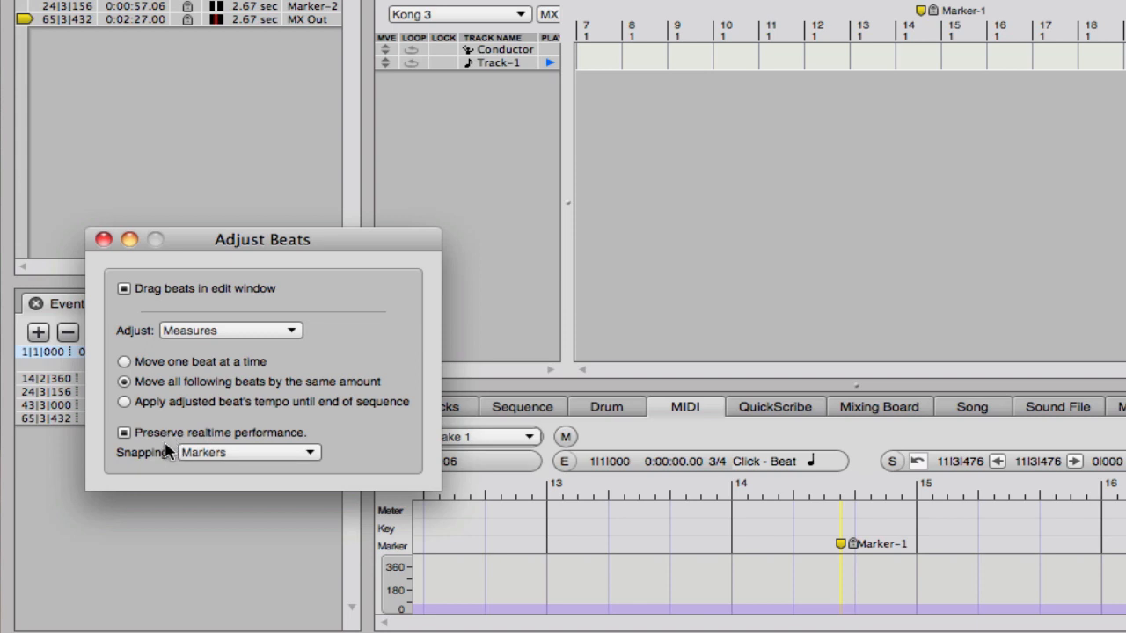
mouse_move(703, 526)
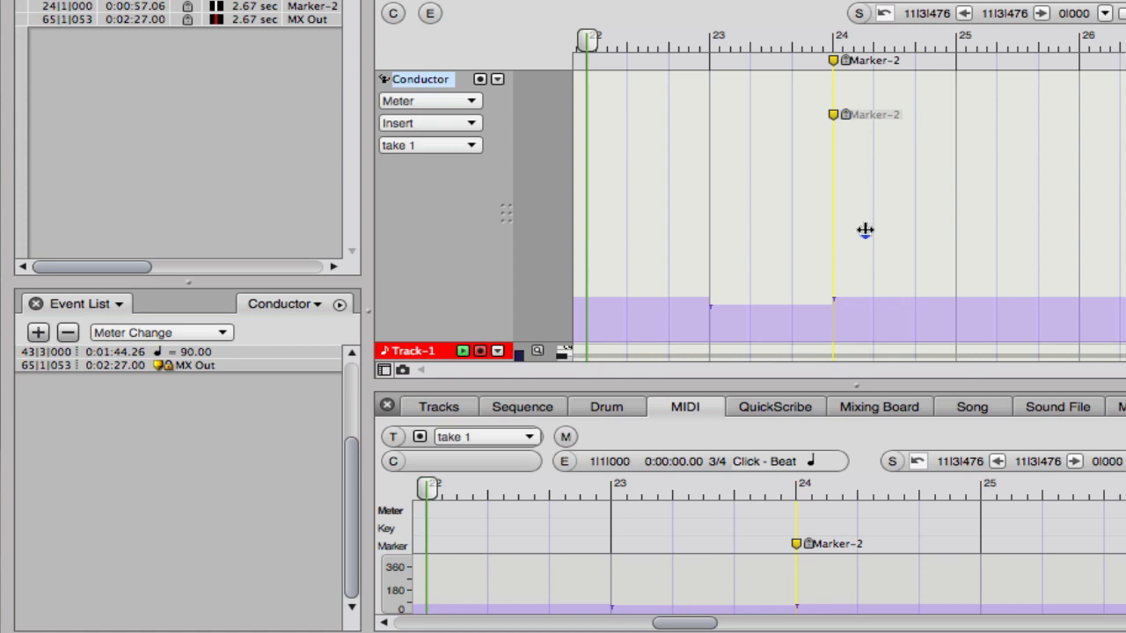
mouse_move(668, 310)
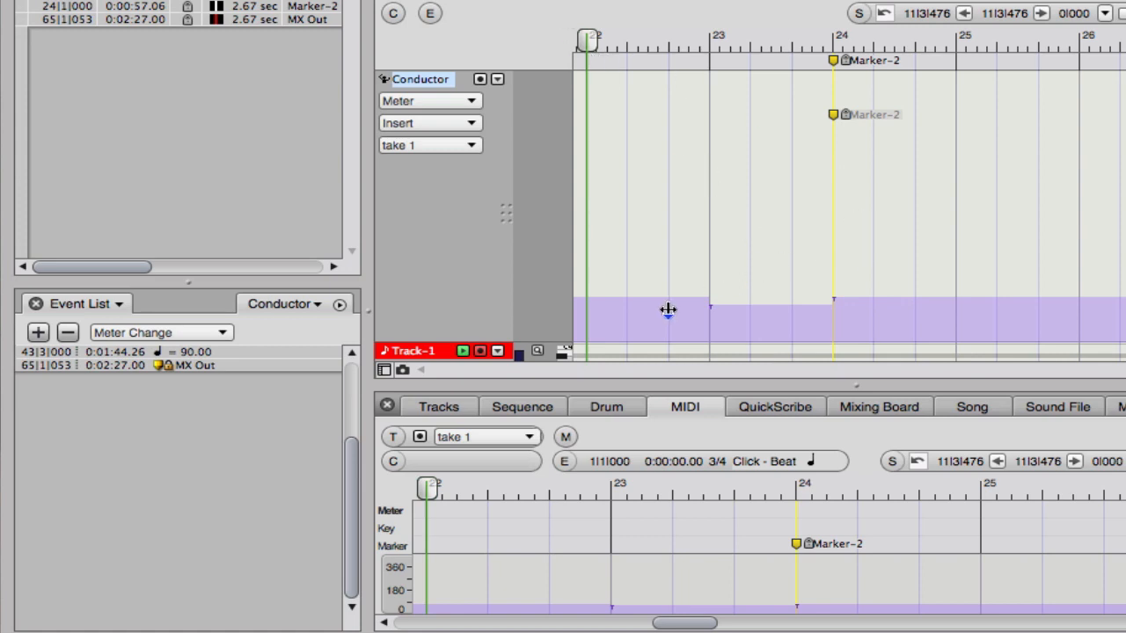
mouse_move(862, 299)
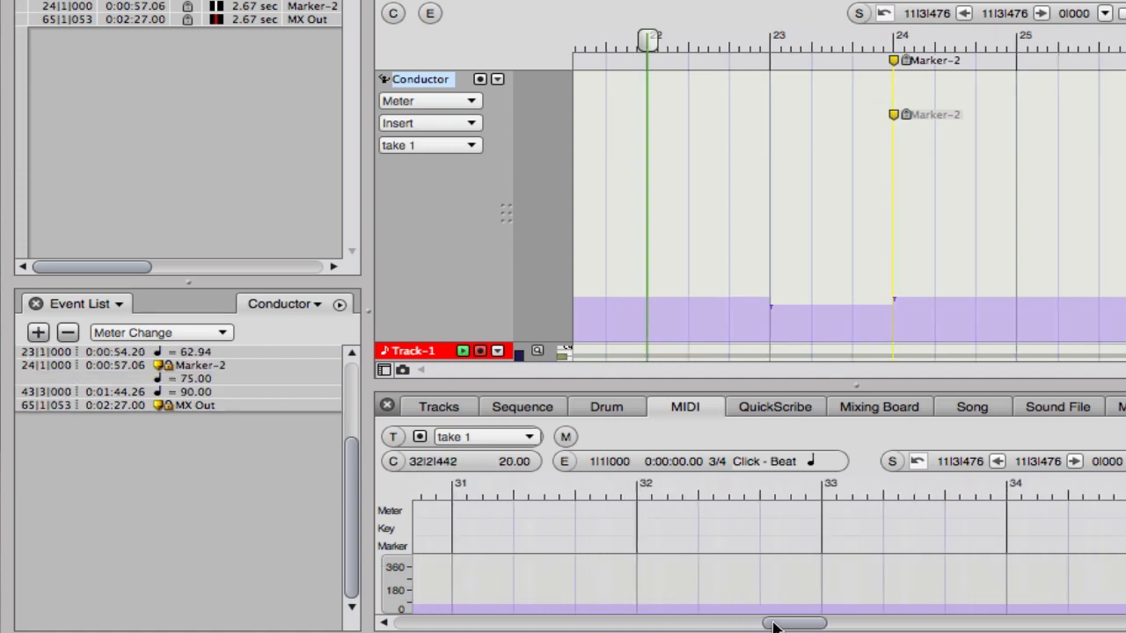
left_click_drag(774, 623, 985, 623)
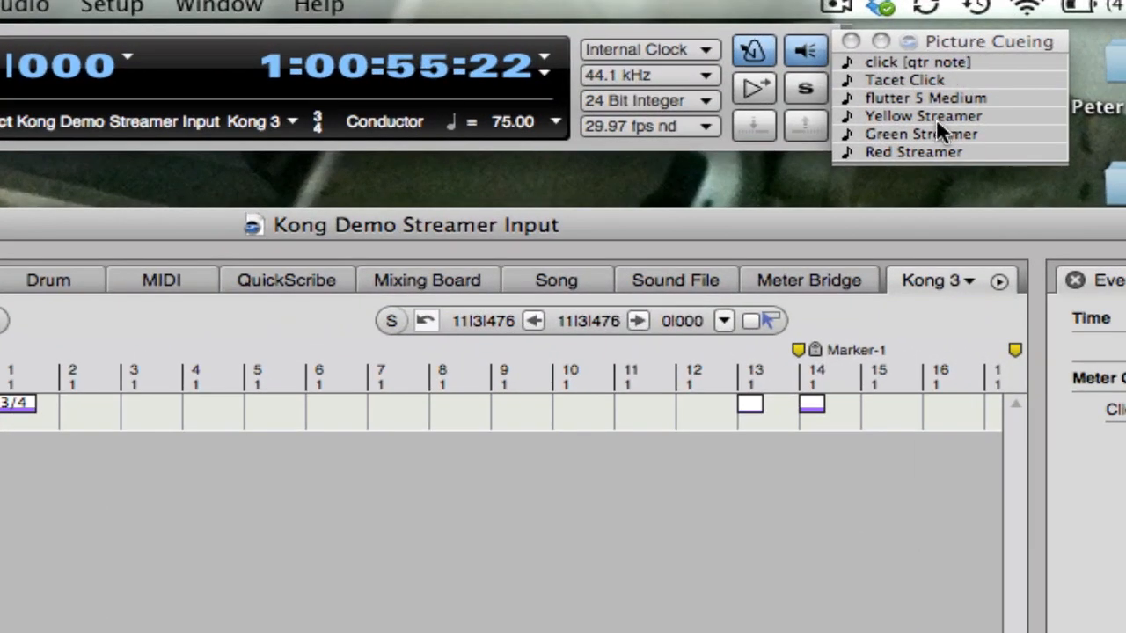
mouse_move(1010, 46)
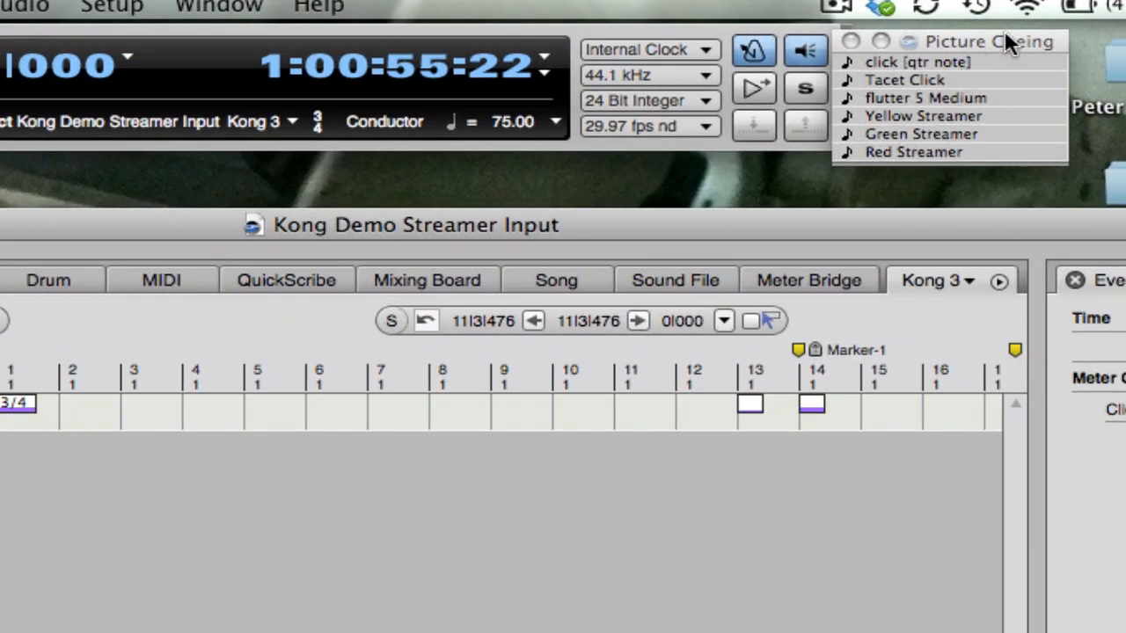
mouse_move(950, 137)
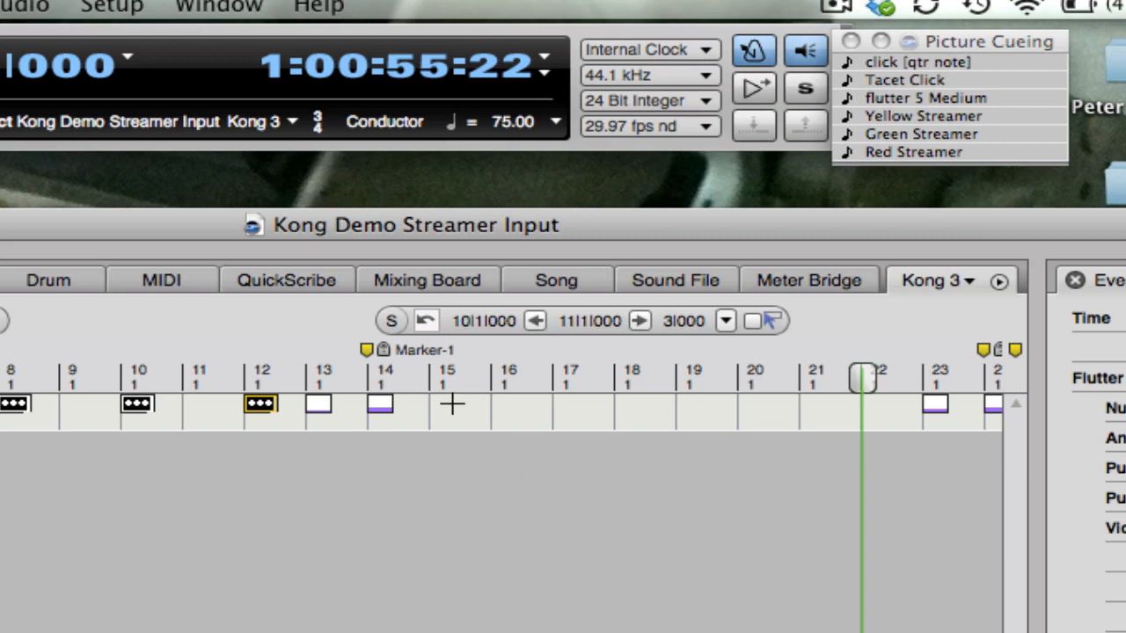
mouse_move(691, 404)
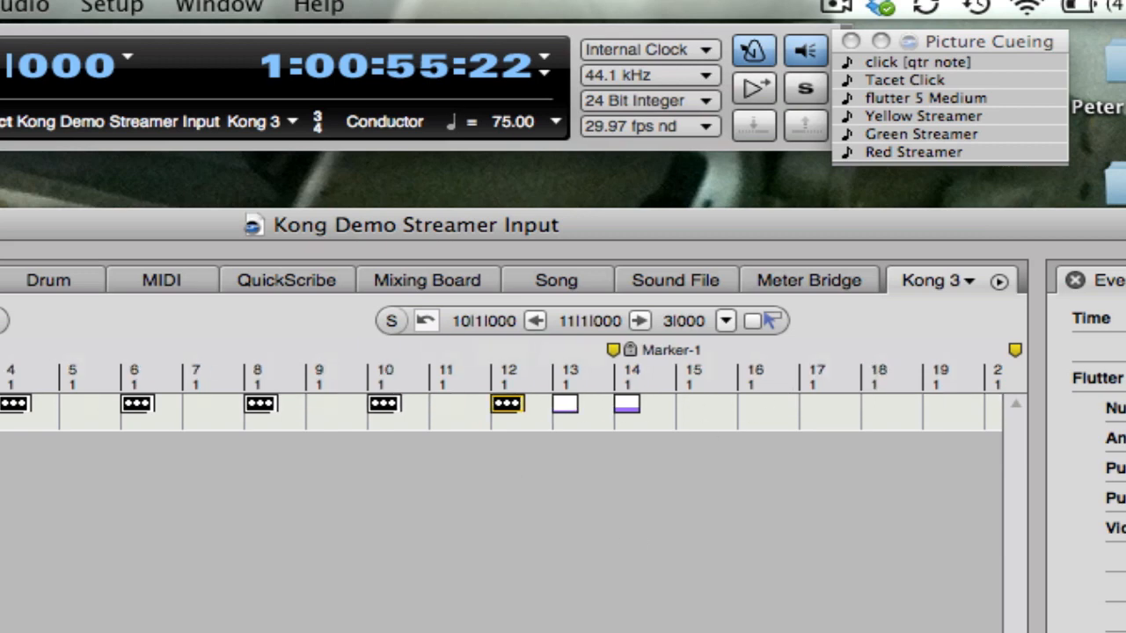
Step: Scroll Track-1 back to continue placing 'flutter 5 Medium' clippings on alternate measures
scroll("left", 3)
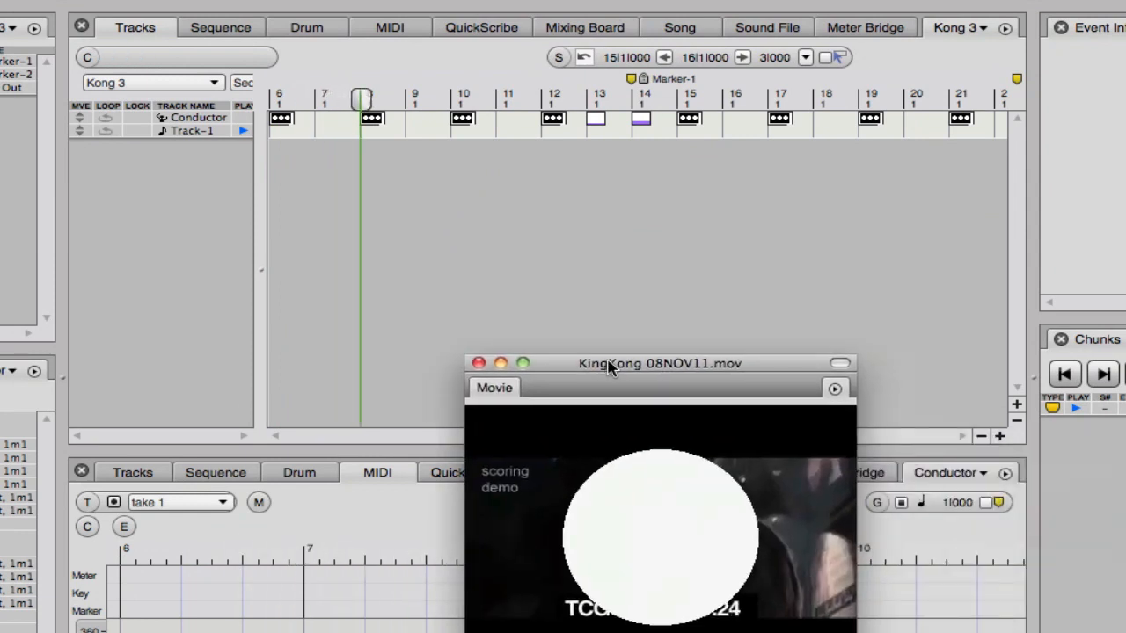
left_click_drag(659, 362, 595, 263)
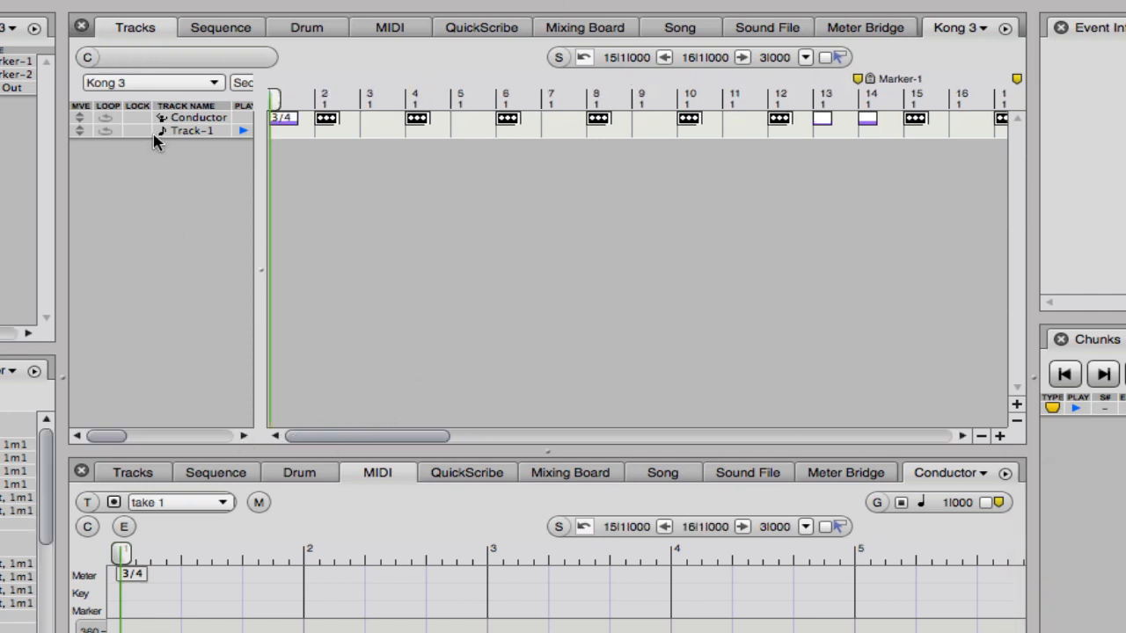
Step: Choose Insert Measures under Modify Conductor Track to add 11 measures at measure 1
left_click(362, 6)
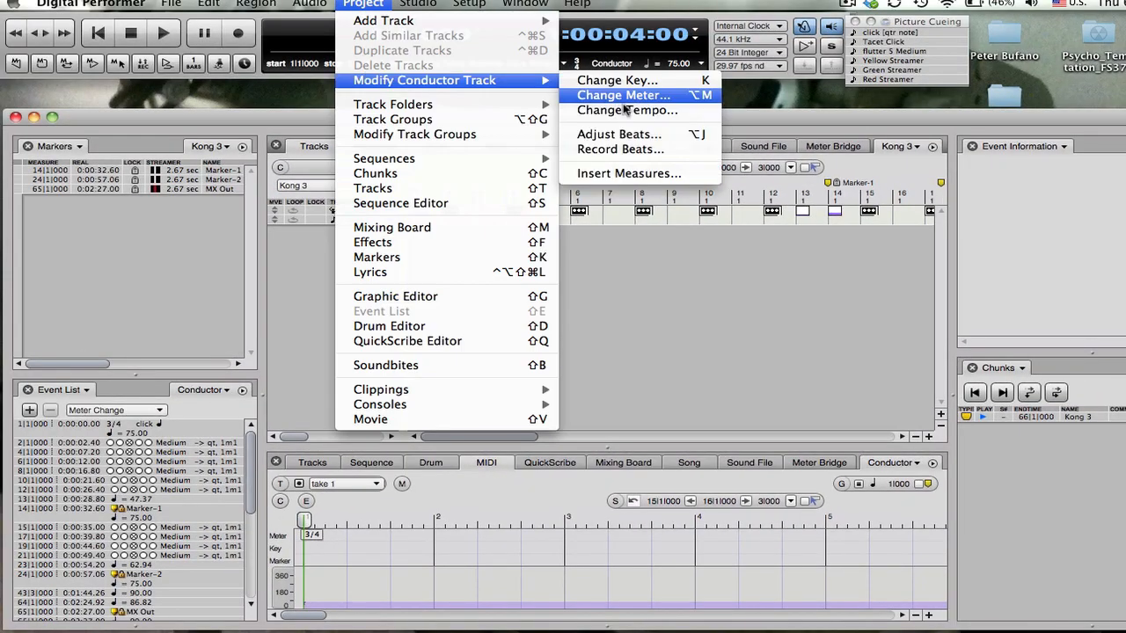
left_click(629, 173)
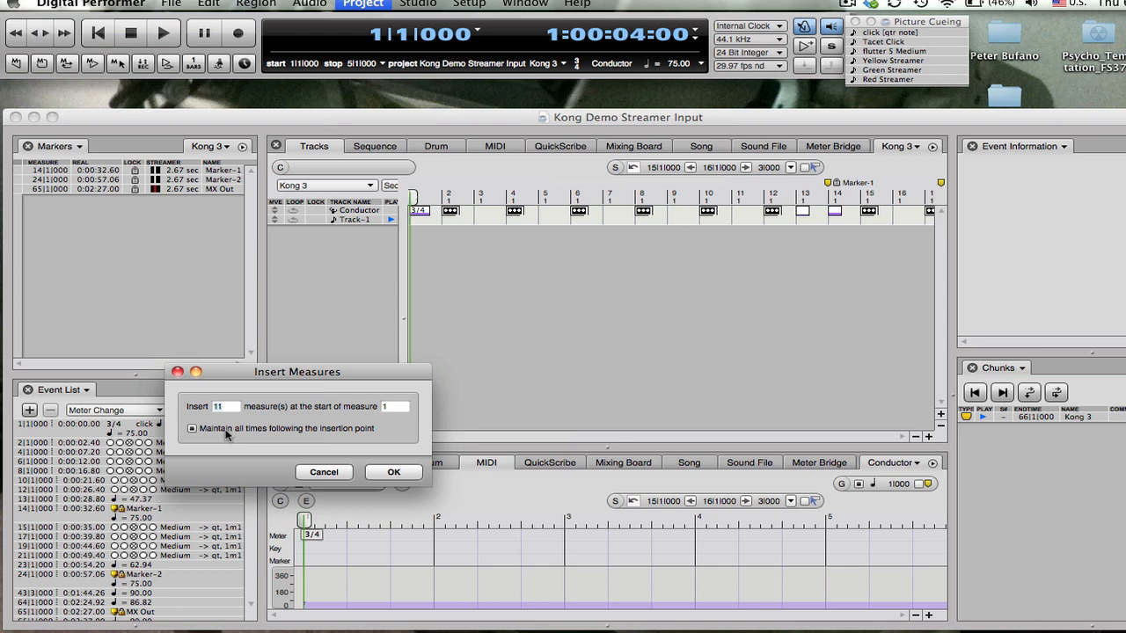
mouse_move(283, 436)
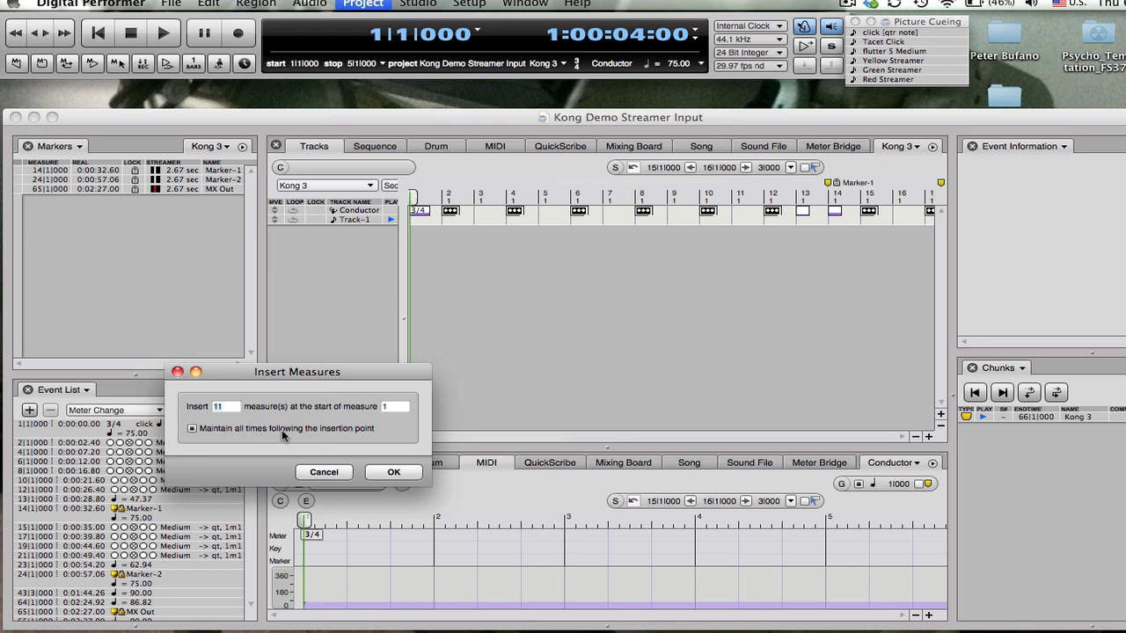
mouse_move(366, 470)
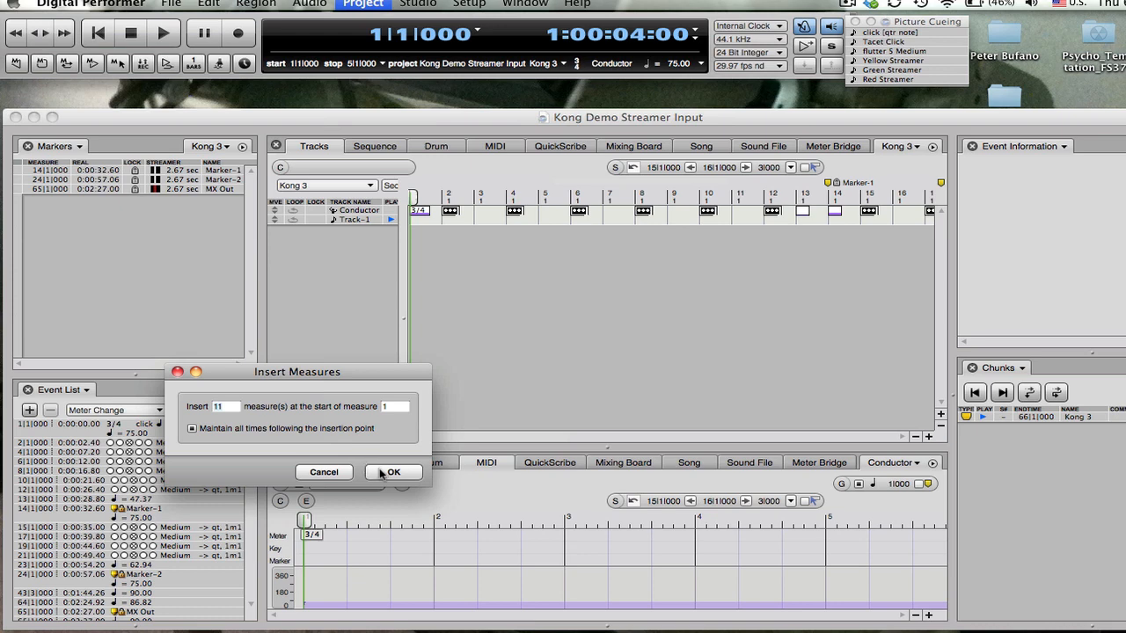
Step: Confirm the 11-measure insertion and drop count-off click clippings at measures -1 and 1
left_click(394, 472)
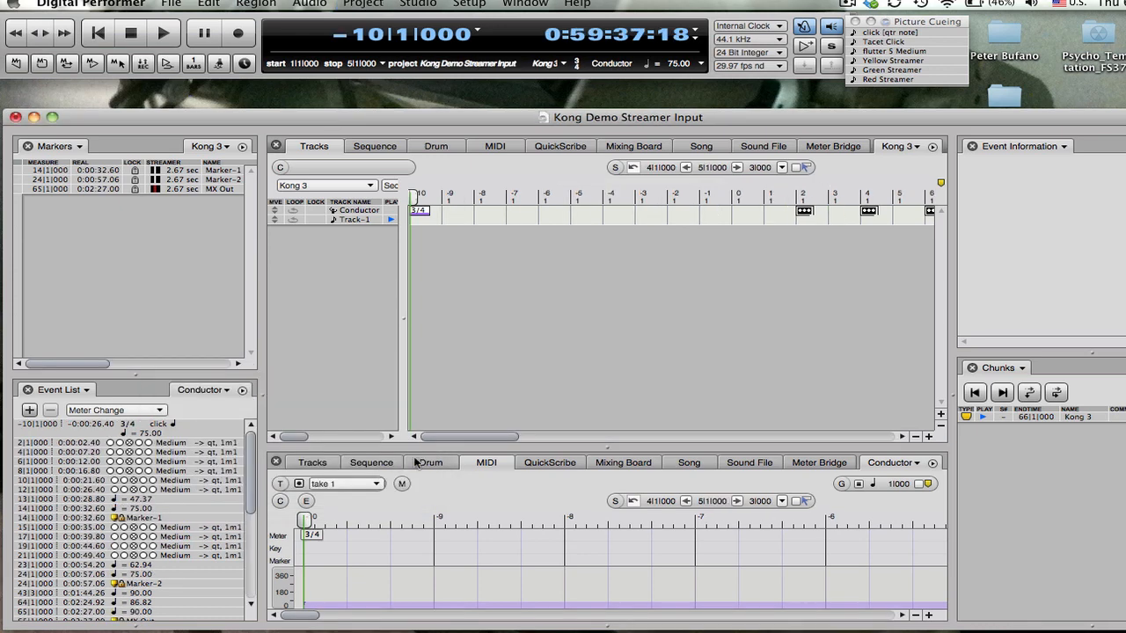
mouse_move(489, 440)
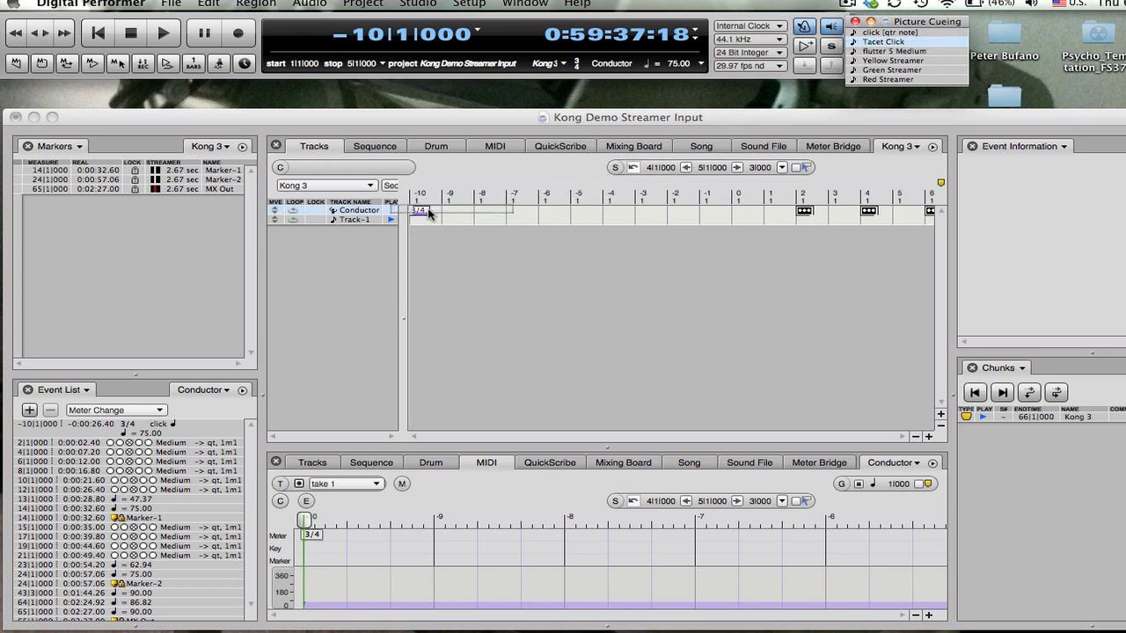
left_click(418, 211)
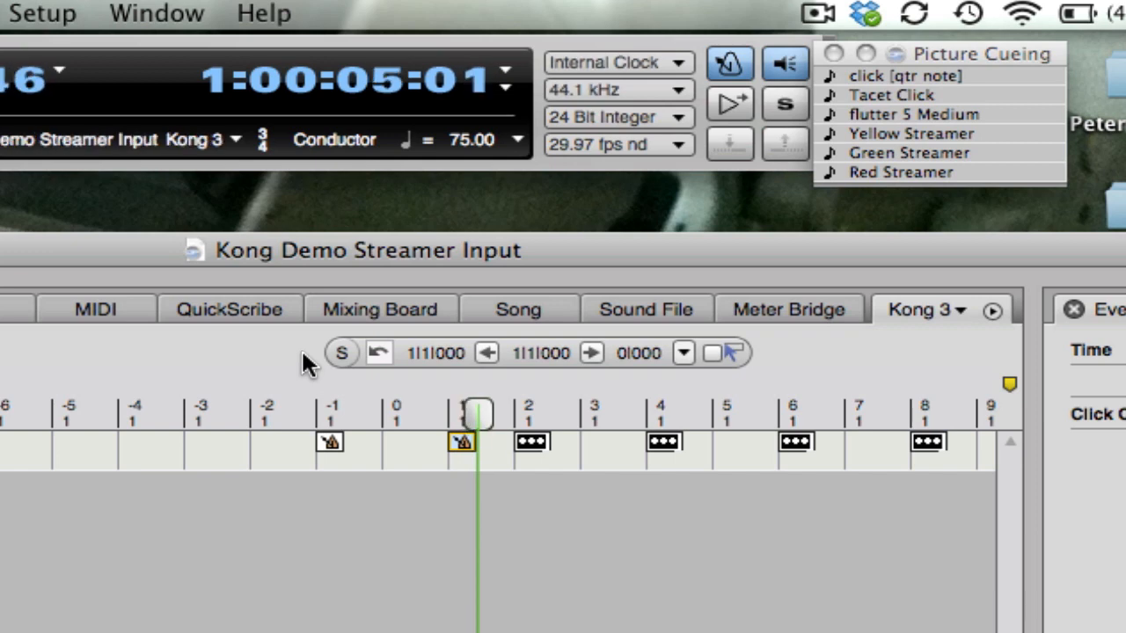
mouse_move(807, 176)
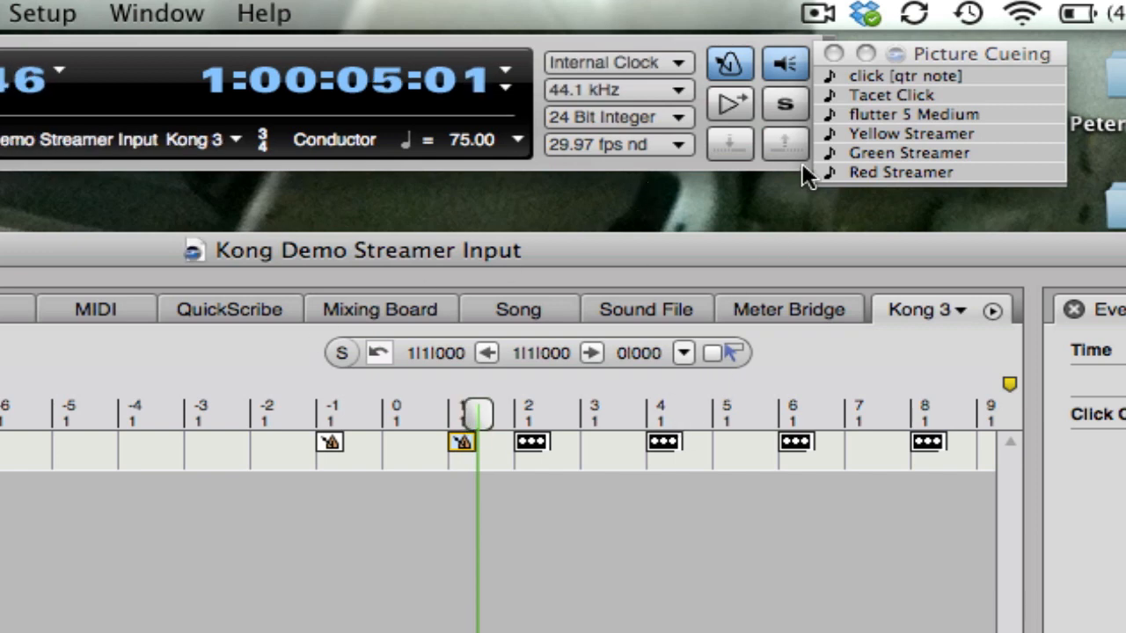
mouse_move(923, 179)
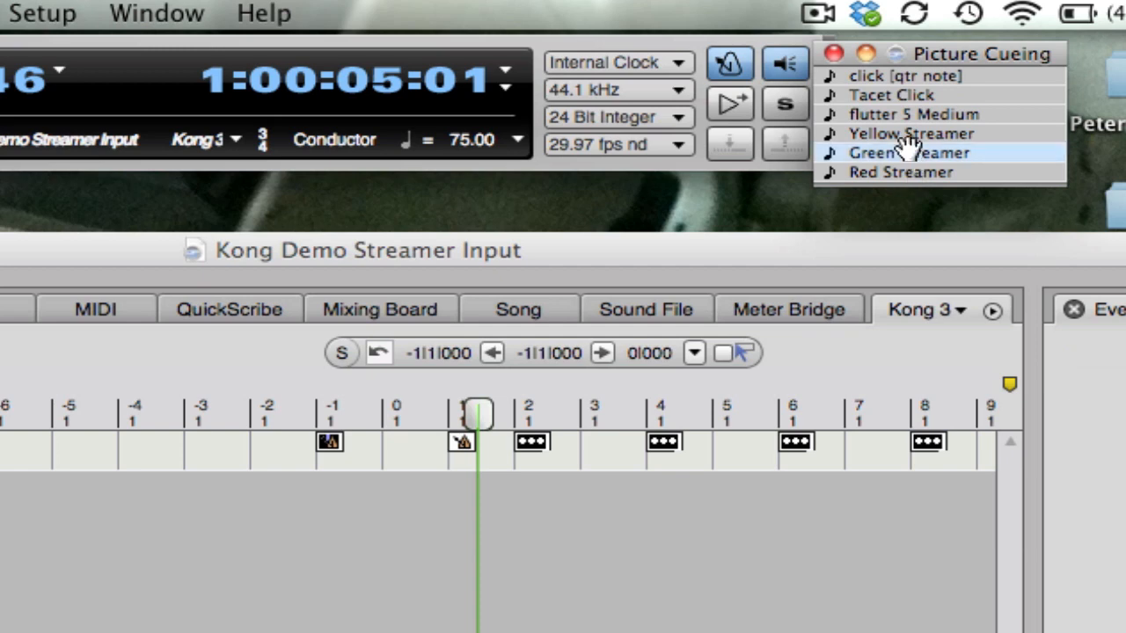
mouse_move(858, 145)
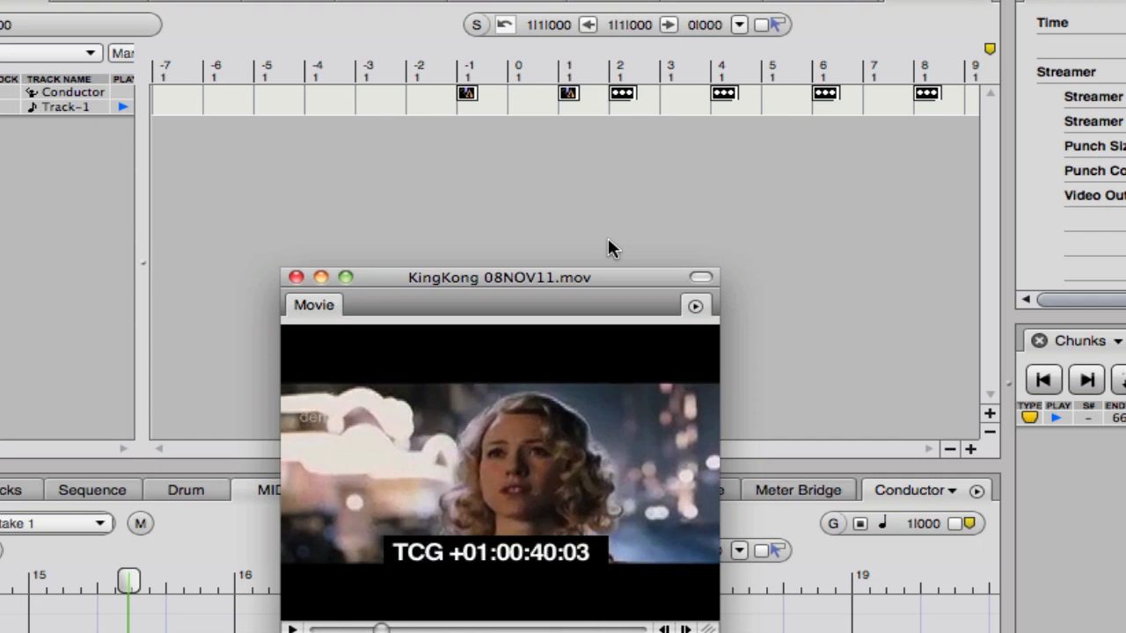
Step: Start transport playback so the cue runs in sync with the KingKong 08NOV11 movie
left_click(292, 628)
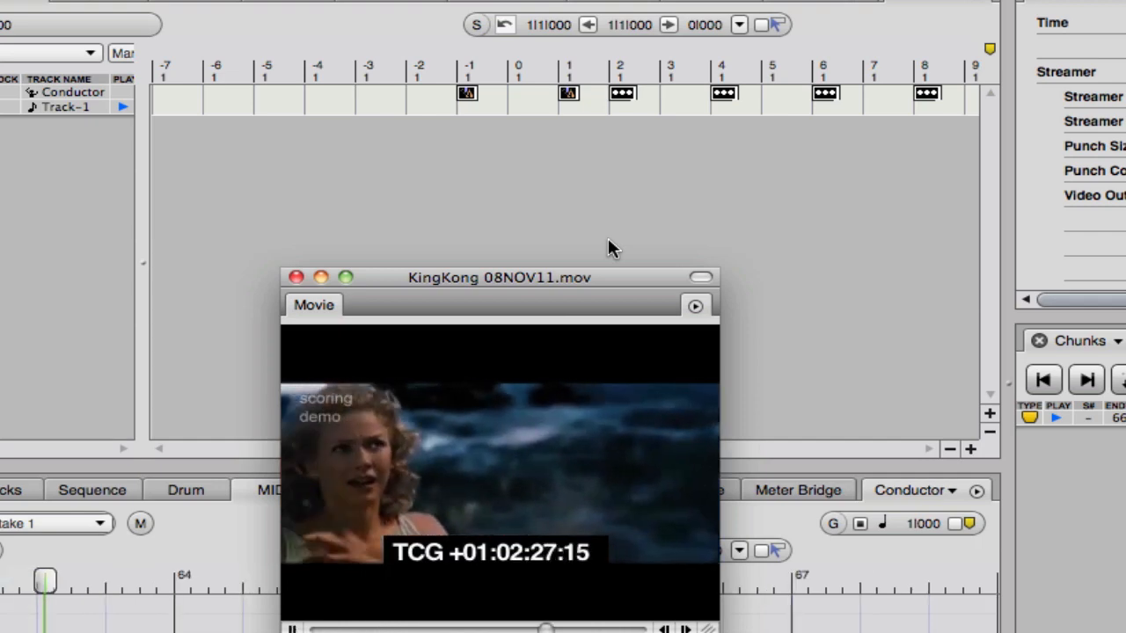